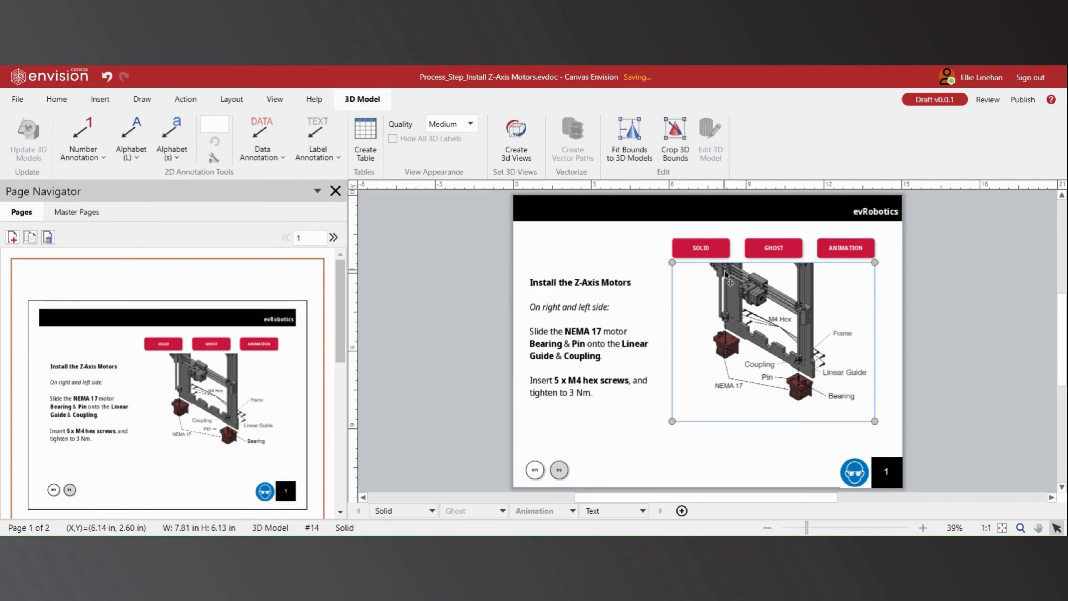
Step: Open the Z-axis motor assembly model in the 3D editing environment via Edit 3D Model
{"action": "left_click", "coordinate": [710, 139]}
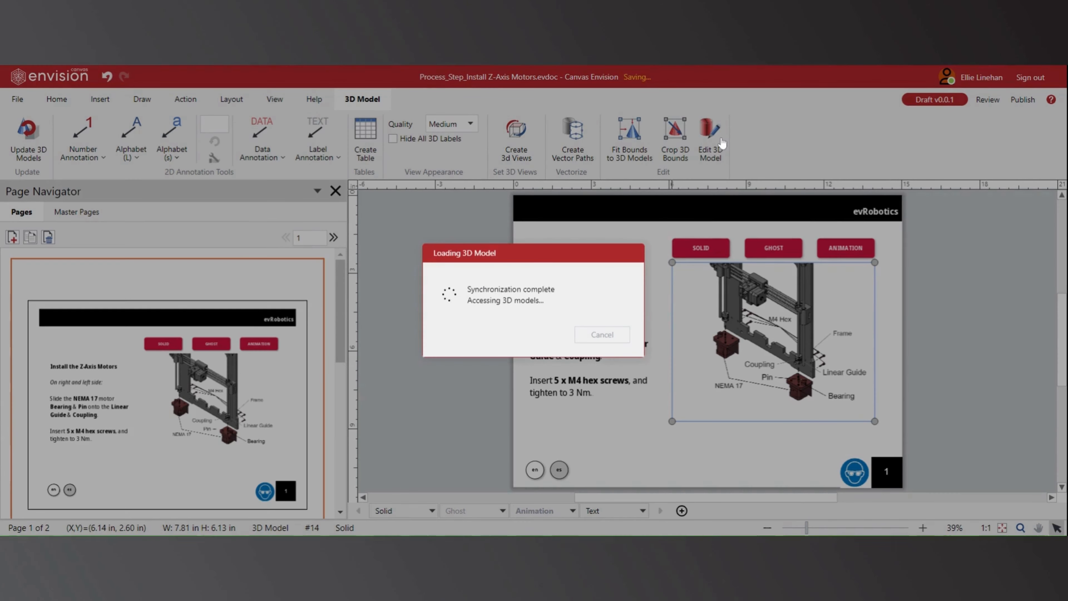
{"action": "left_click", "coordinate": [709, 140]}
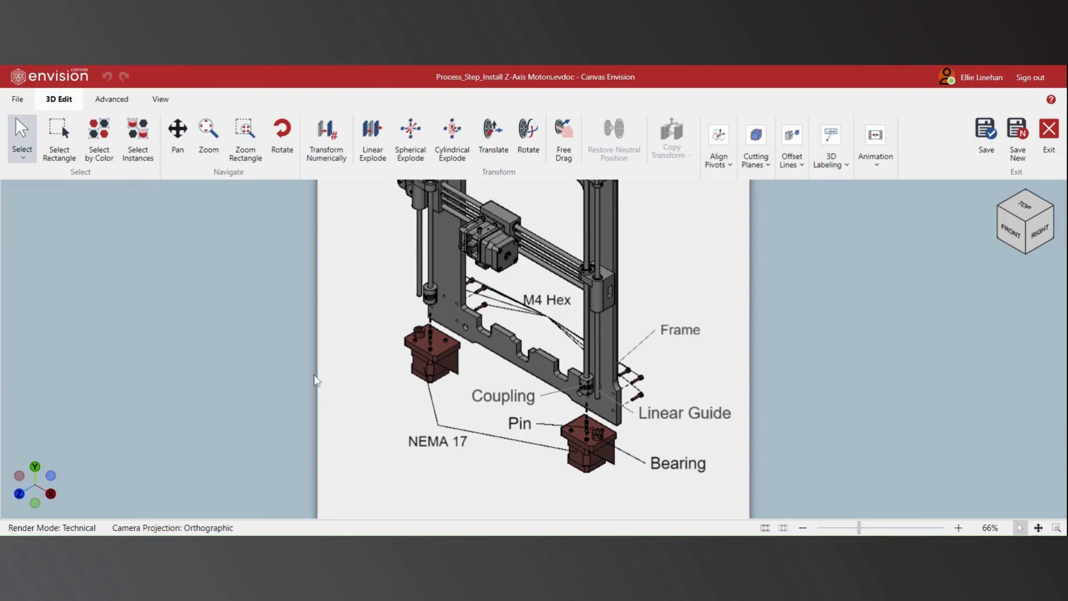
Step: Inspect the left NEMA 17 motor and its NEMA 17 callout label, leaving the model unmodified
{"action": "left_click", "coordinate": [428, 292]}
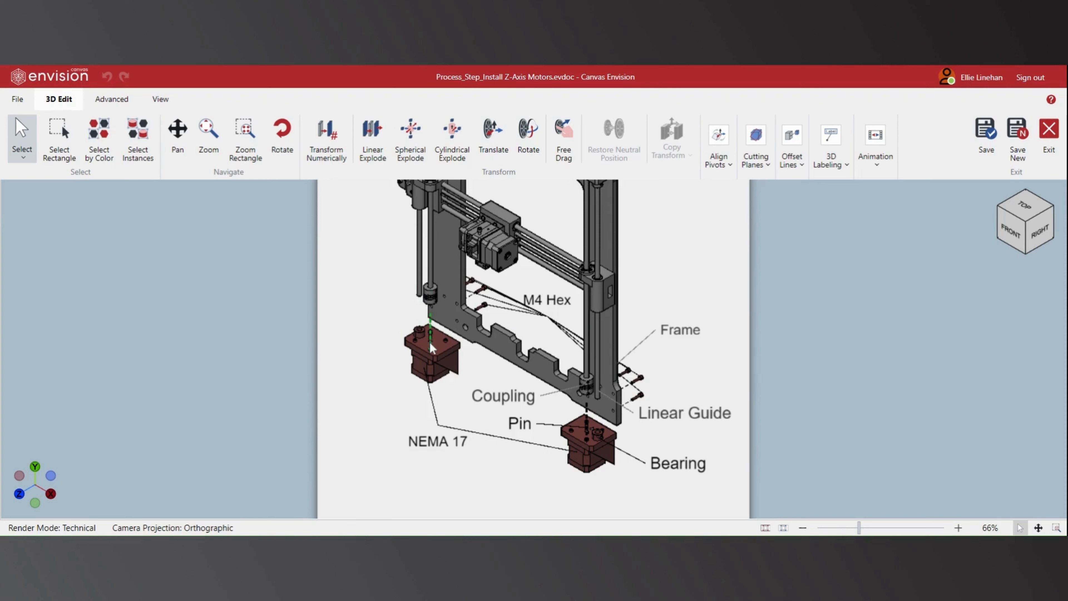
{"action": "left_click", "coordinate": [432, 351]}
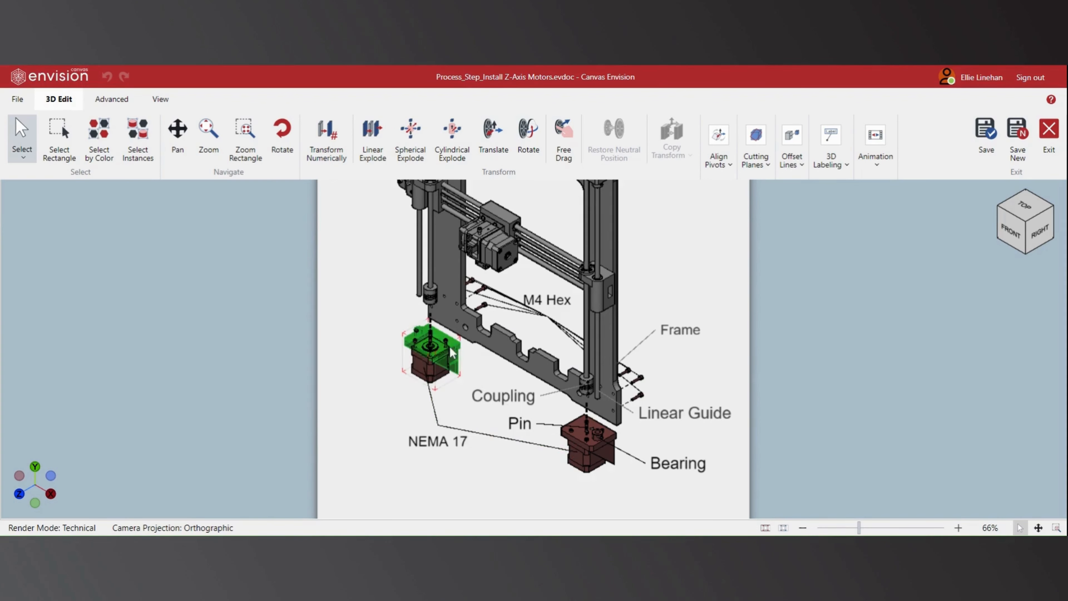
{"action": "left_click", "coordinate": [448, 489]}
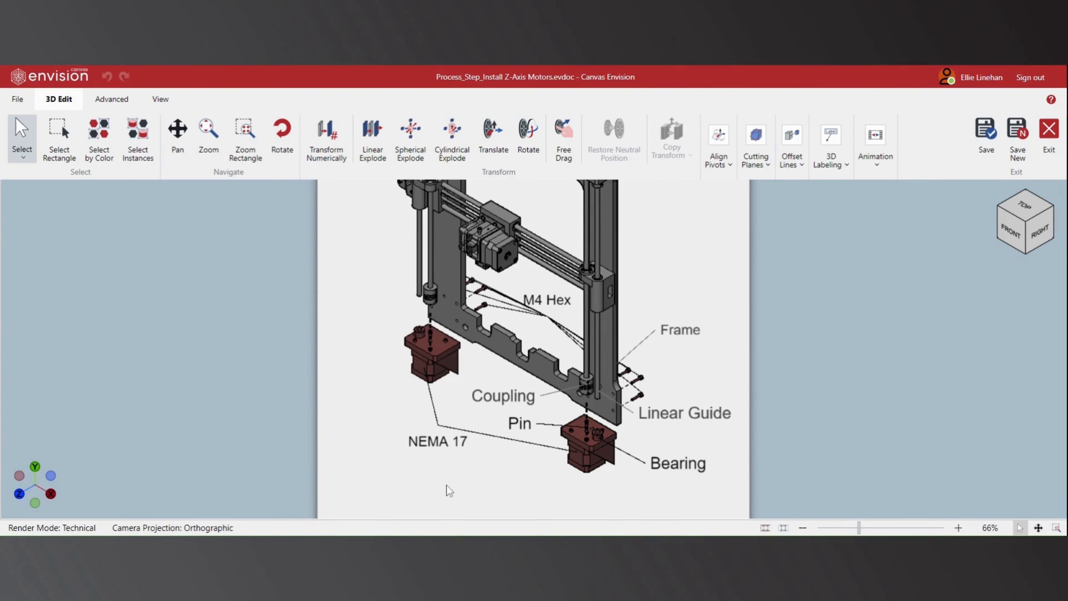
{"action": "left_click", "coordinate": [437, 441]}
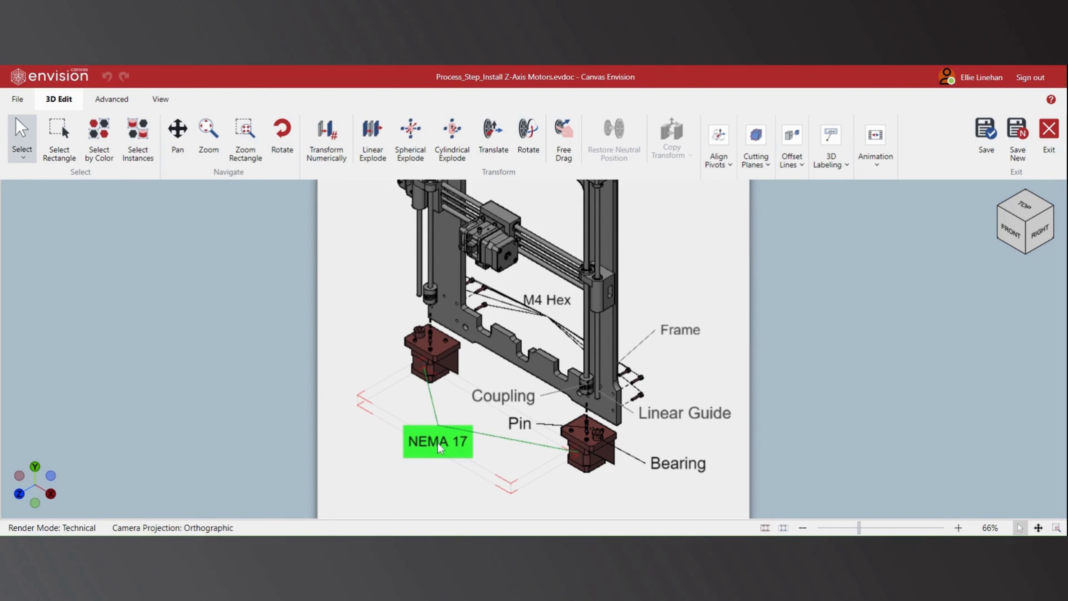
{"action": "mouse_move", "coordinate": [434, 457]}
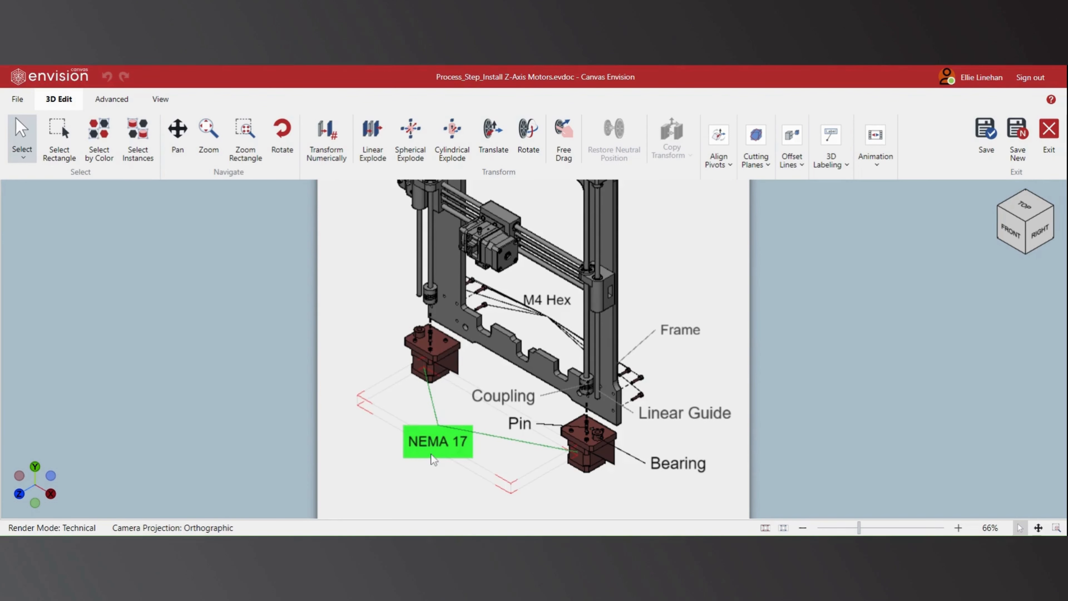
{"action": "left_click", "coordinate": [519, 424]}
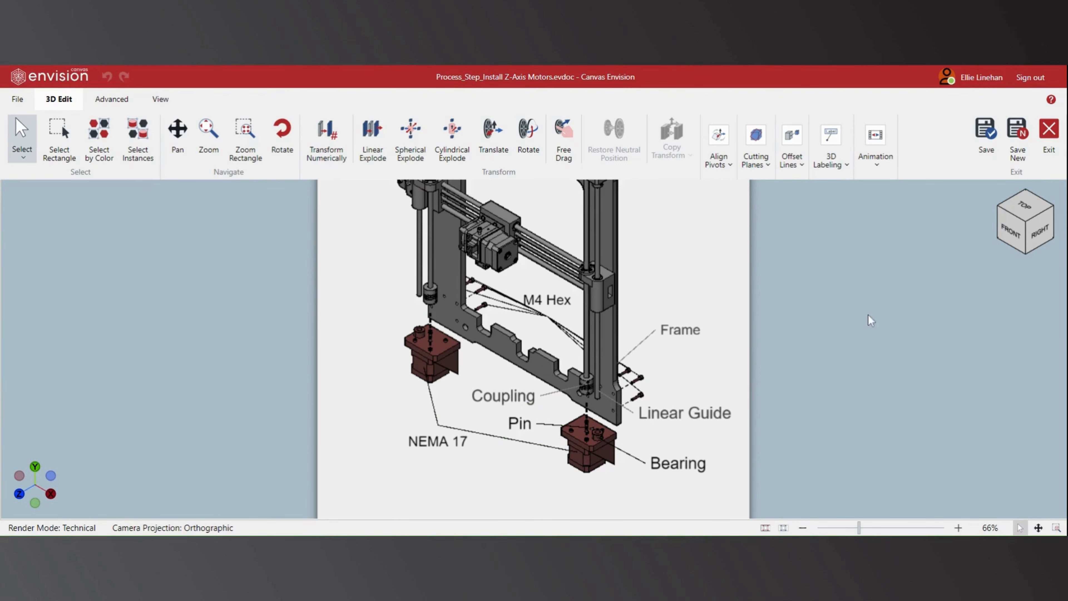
{"action": "mouse_move", "coordinate": [931, 200]}
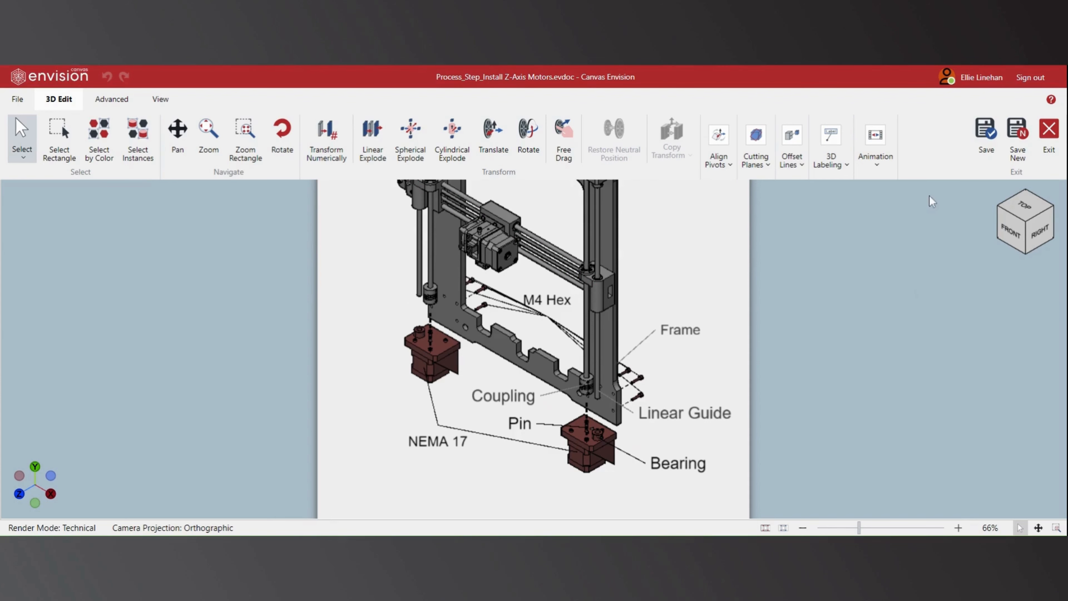
{"action": "mouse_move", "coordinate": [366, 270]}
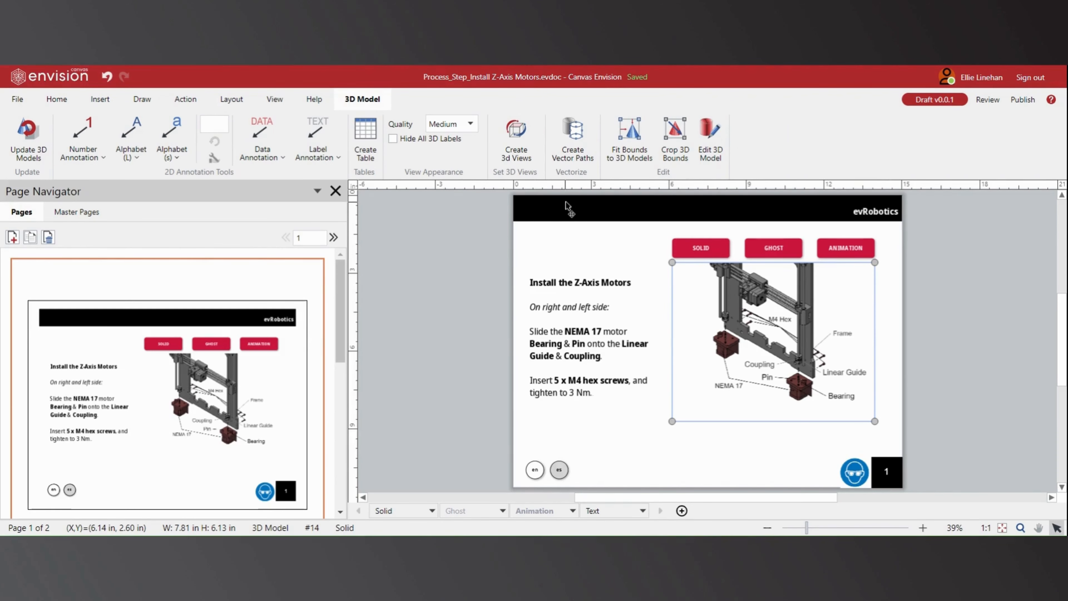
{"action": "mouse_move", "coordinate": [294, 100]}
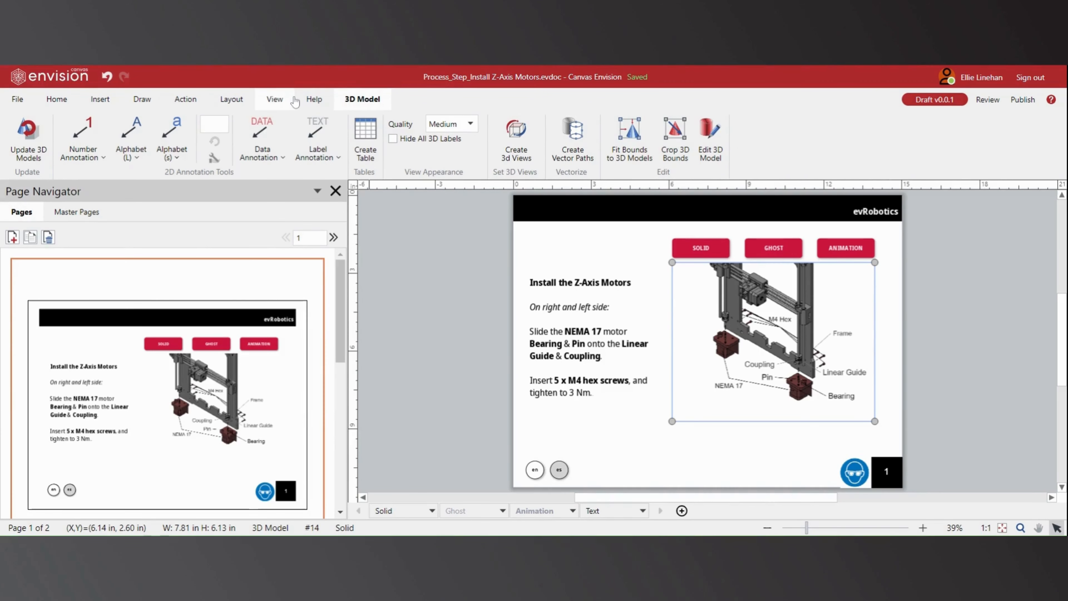
Step: Preview the process step page with Check in Viewer
{"action": "left_click", "coordinate": [274, 99]}
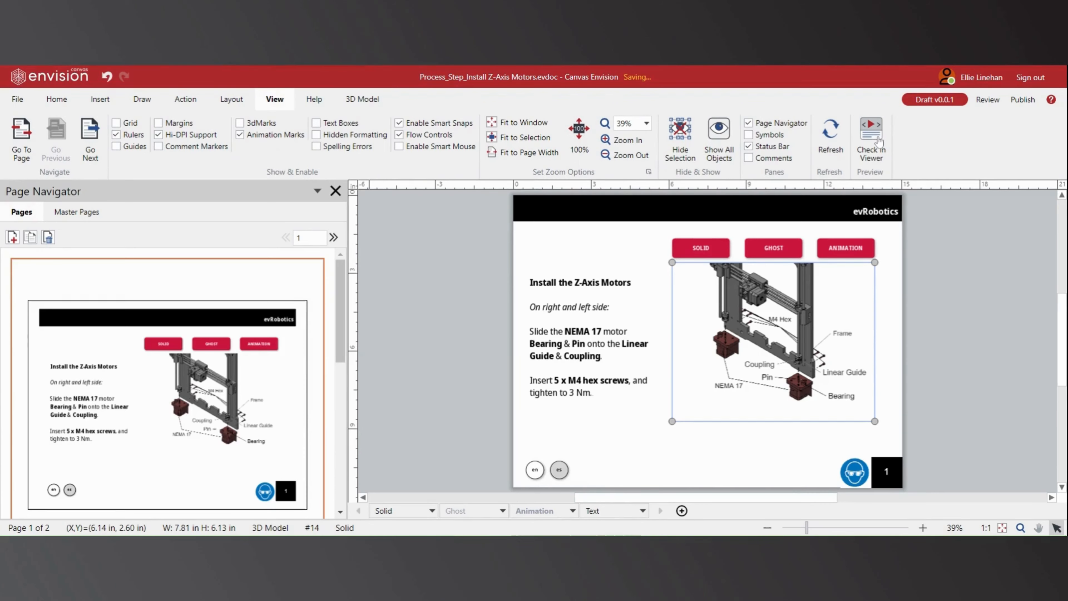
{"action": "left_click", "coordinate": [870, 139]}
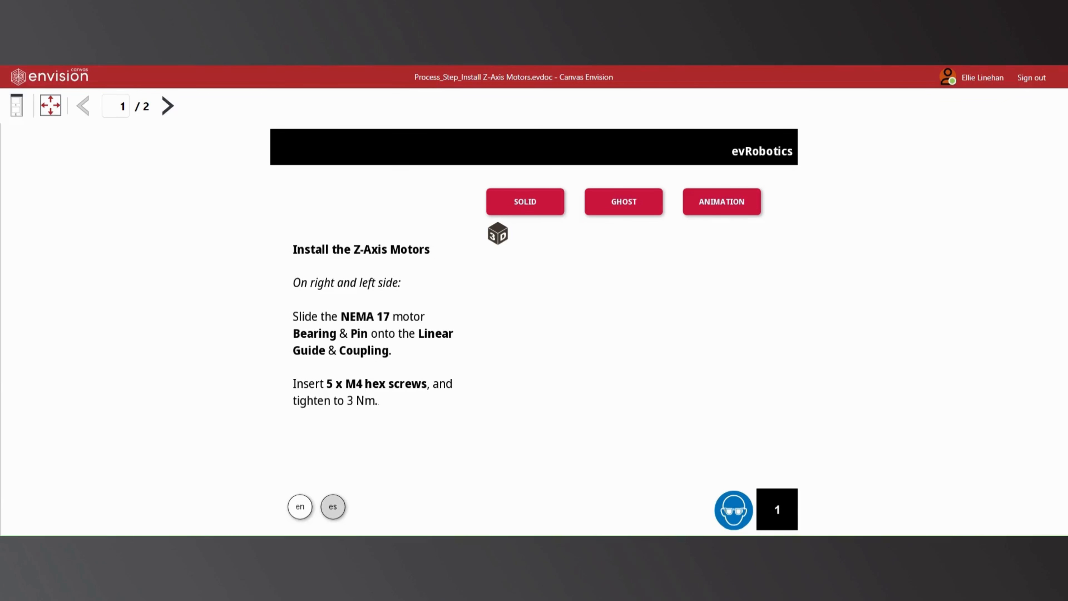
Step: Activate the 3D model in the viewer and explore it in SOLID rendering, then leave the 3D view
{"action": "left_click", "coordinate": [525, 201]}
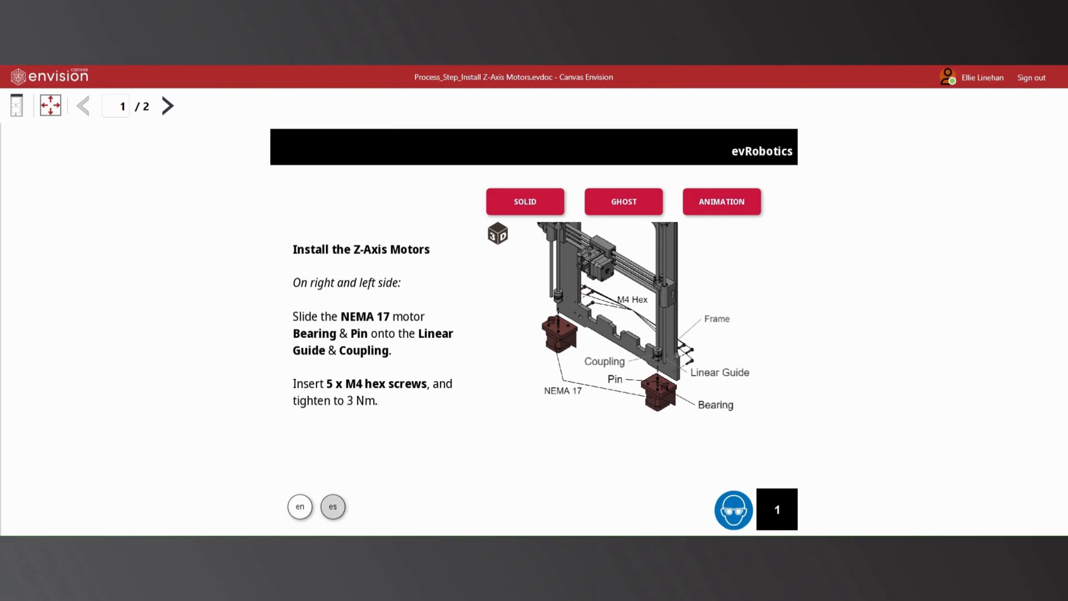
{"action": "mouse_move", "coordinate": [488, 209]}
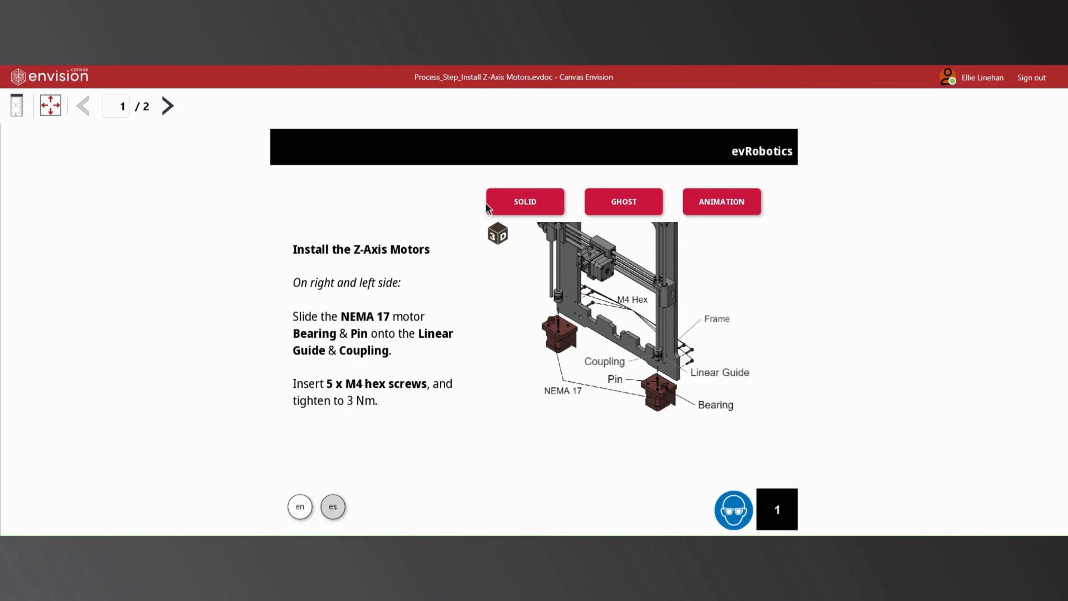
{"action": "mouse_move", "coordinate": [556, 203]}
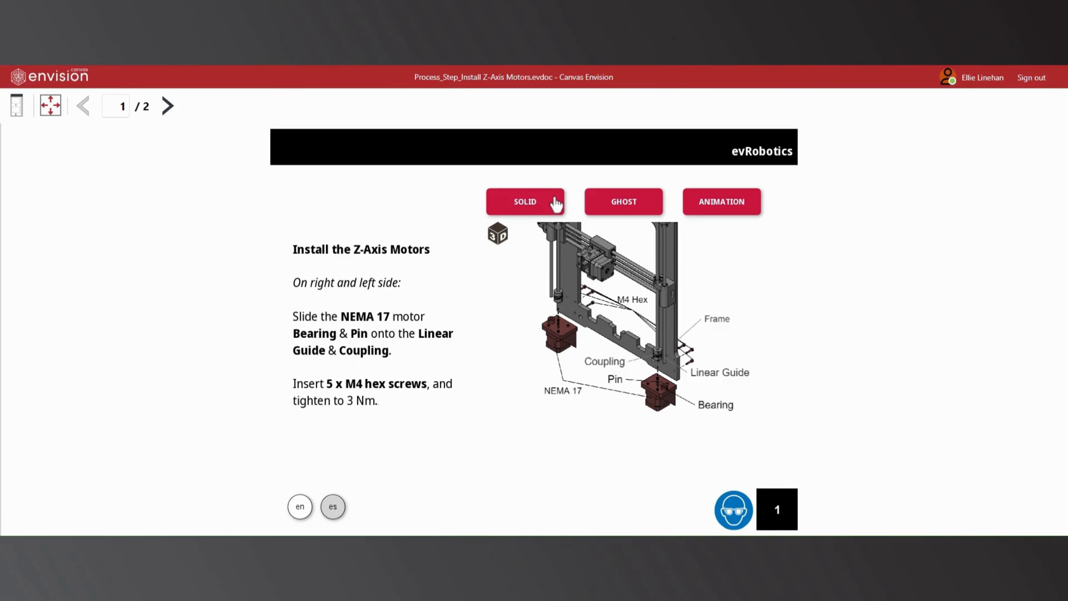
{"action": "left_click", "coordinate": [622, 201]}
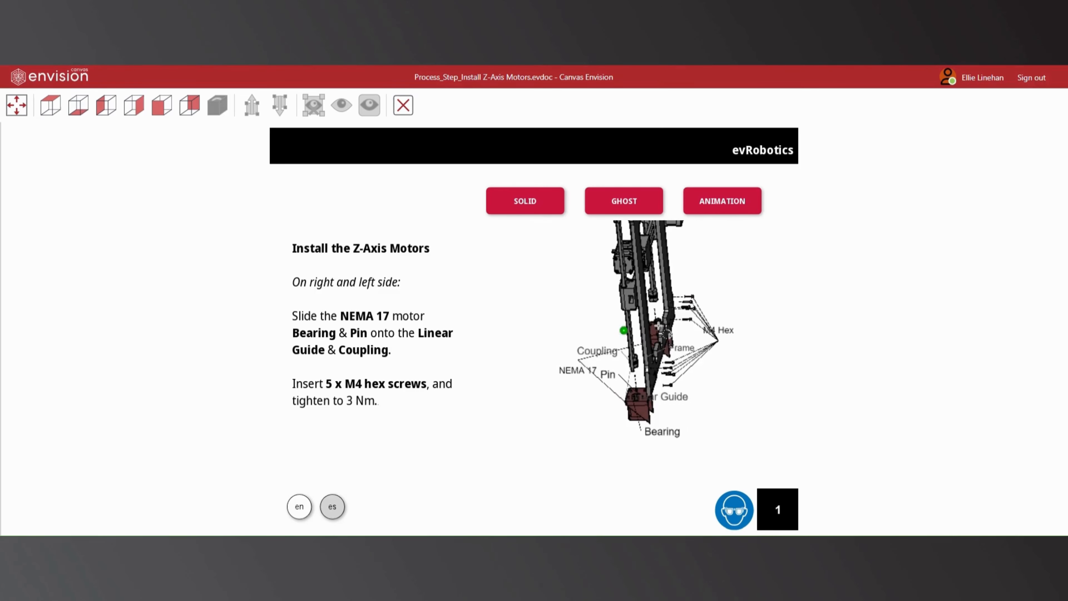
{"action": "left_click", "coordinate": [216, 105]}
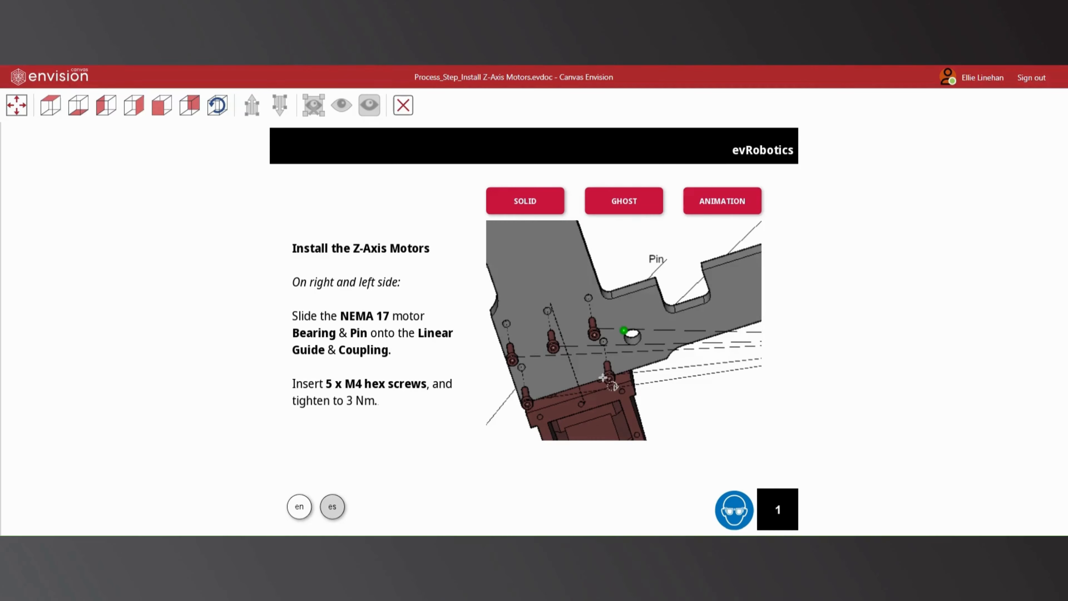
{"action": "left_click", "coordinate": [721, 200]}
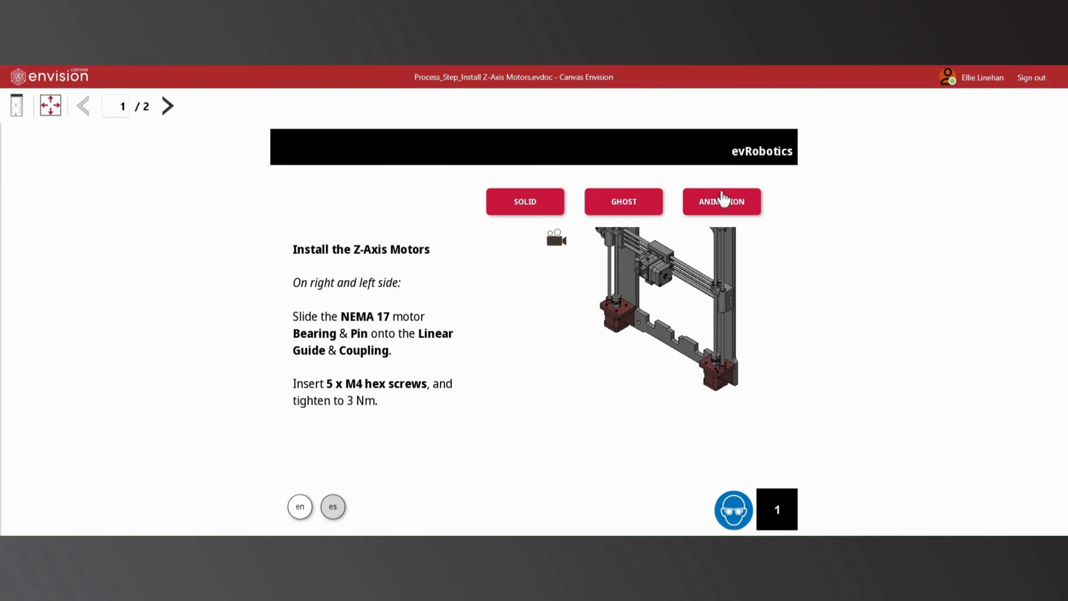
Step: Play the ANIMATION of the motors and hex screws being installed, then leave the animated view
{"action": "left_click", "coordinate": [721, 201]}
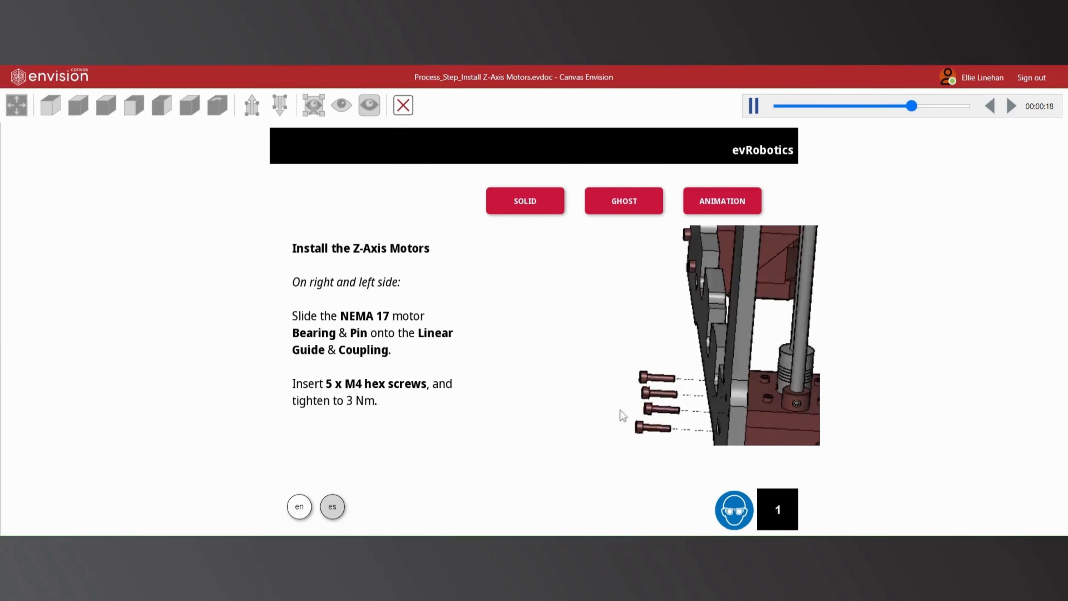
{"action": "left_click", "coordinate": [753, 106]}
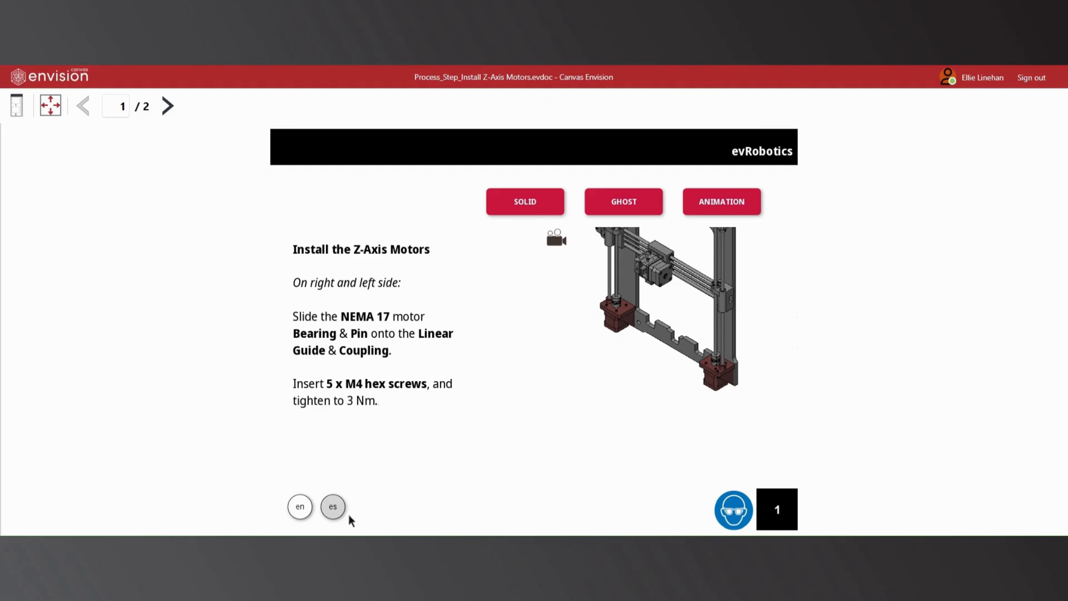
Step: Close the viewer preview to return to the document editor
{"action": "left_click", "coordinate": [333, 506]}
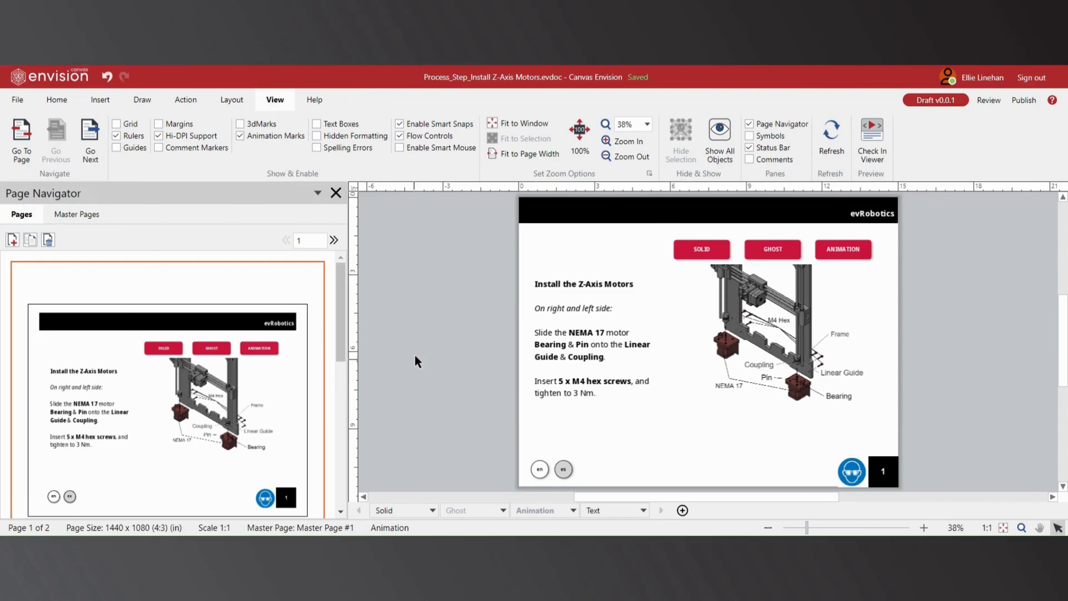
{"action": "mouse_move", "coordinate": [56, 99]}
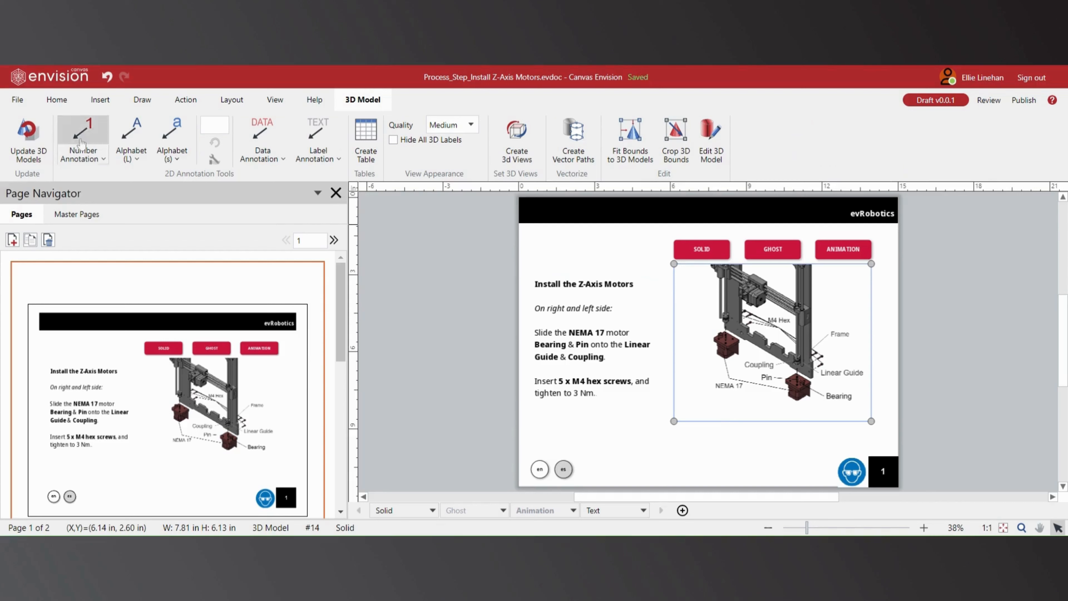
{"action": "mouse_move", "coordinate": [28, 136]}
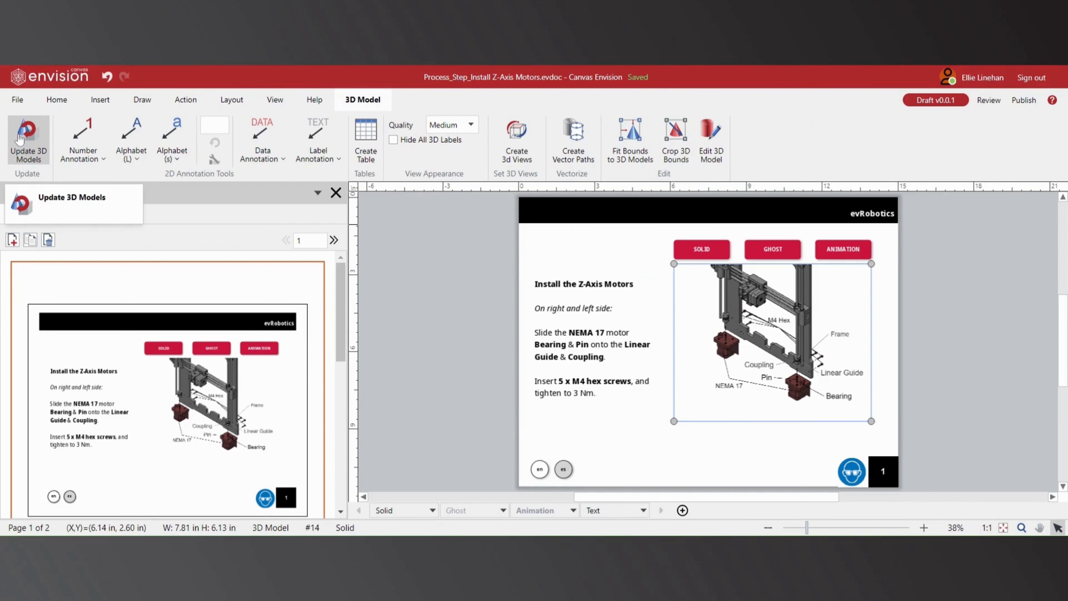